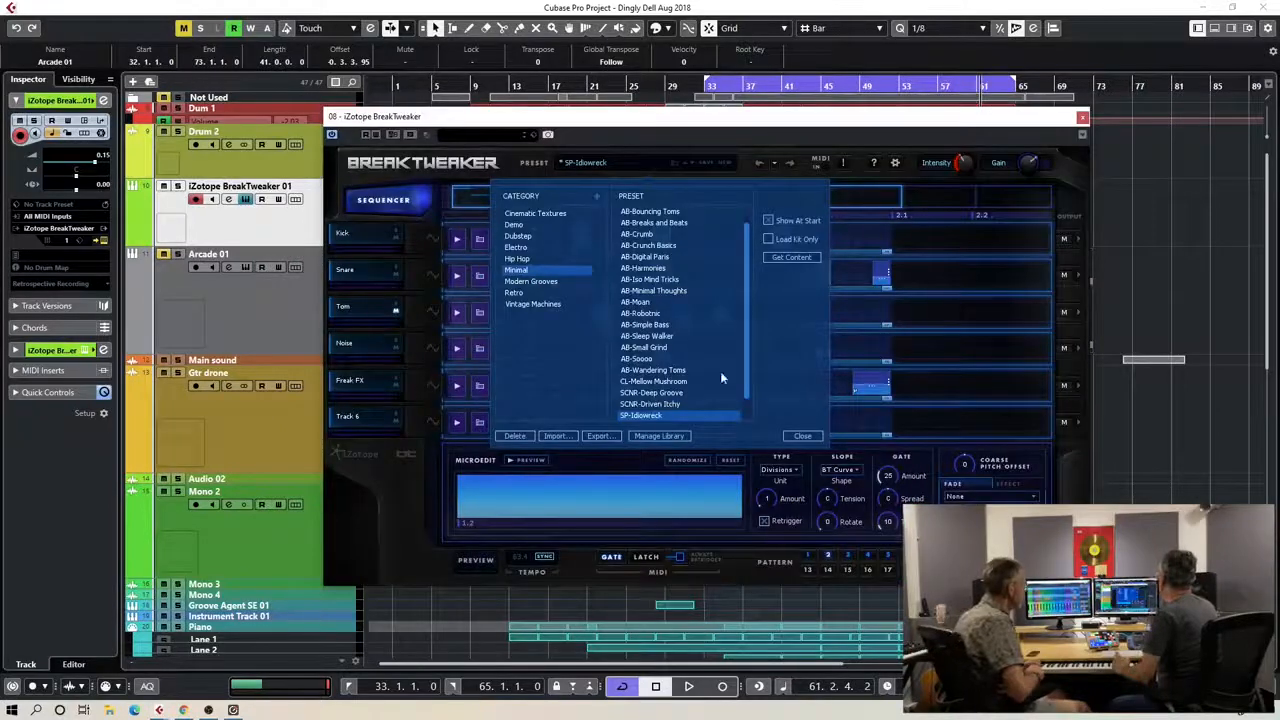
Close BreakTweaker's preset browser and show the Kick track's sample generator settings
click(804, 436)
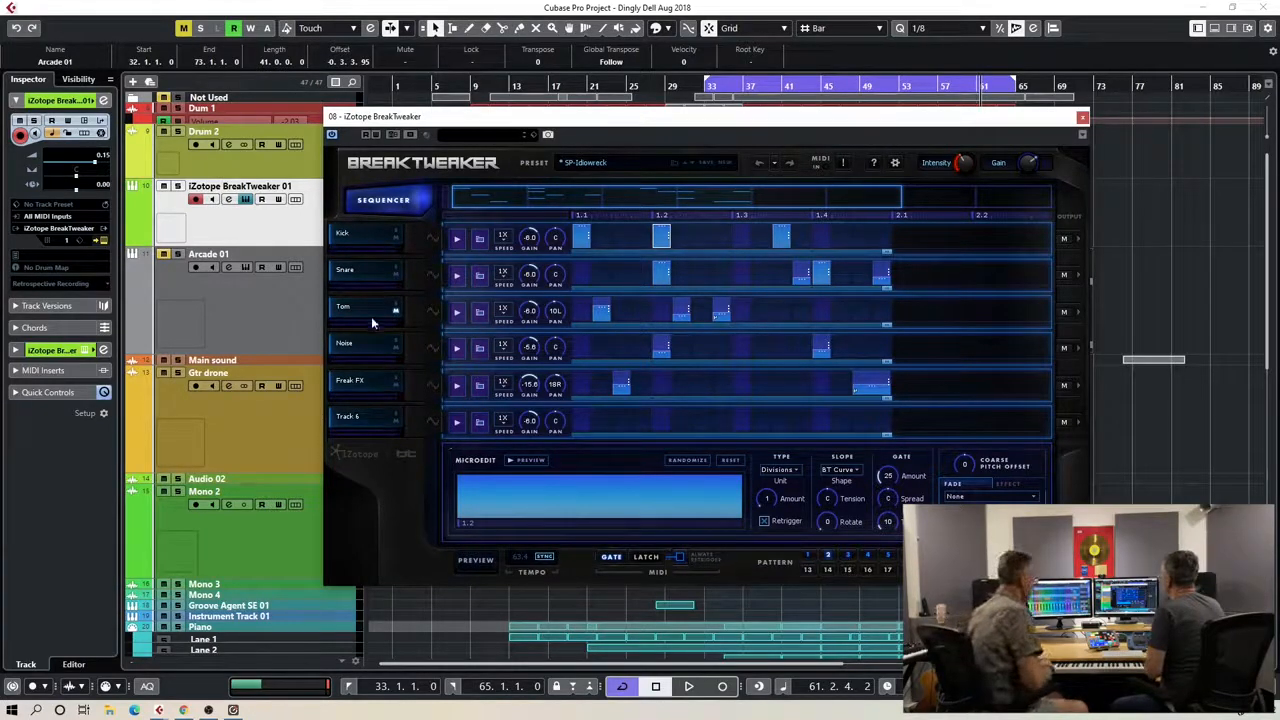
mouse_move(436, 244)
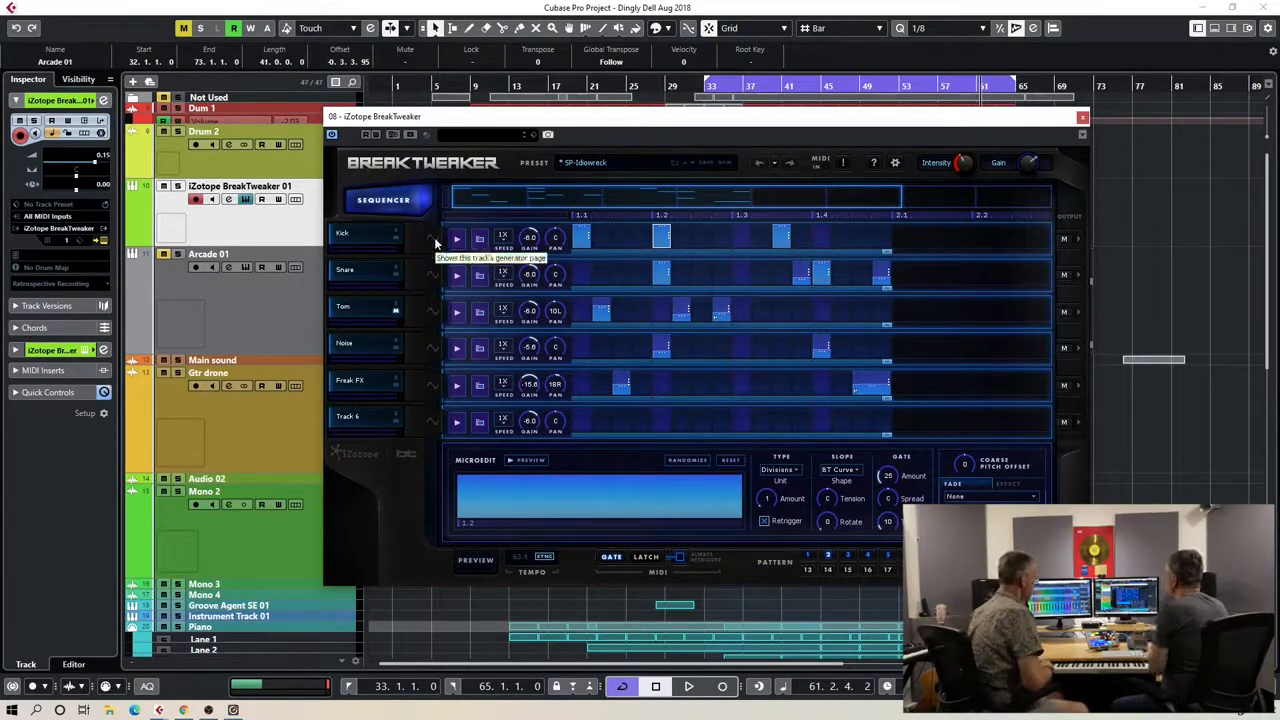
click(432, 238)
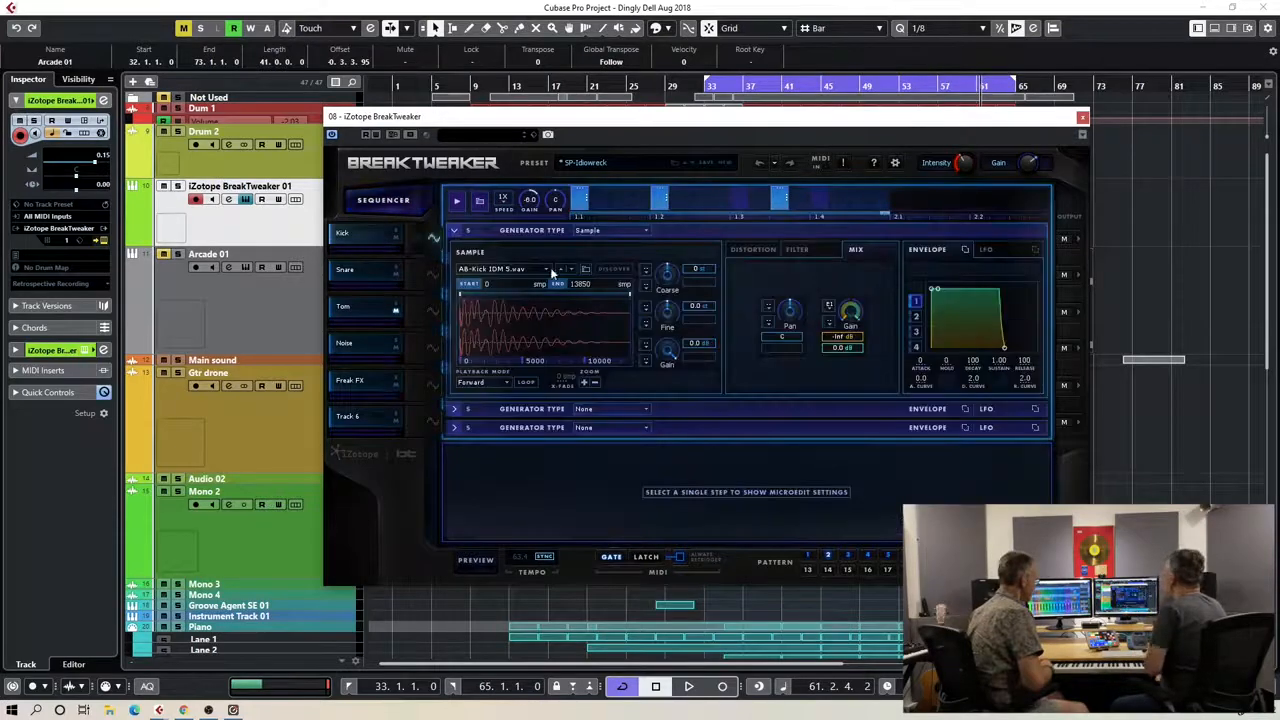